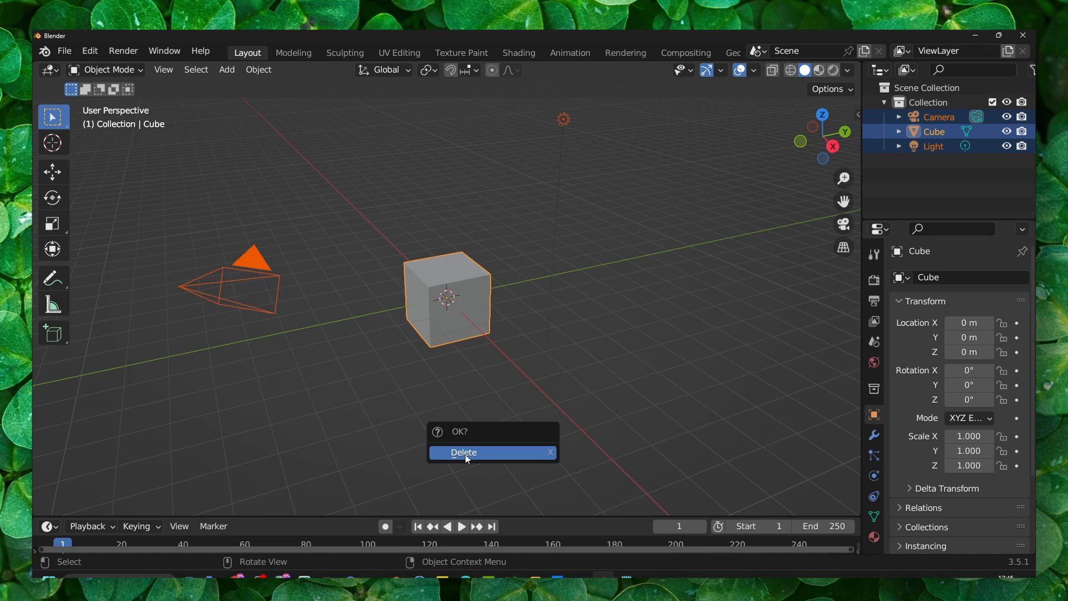
# Confirm deleting the default camera, cube and light, leaving an empty scene.
pyautogui.click(463, 452)
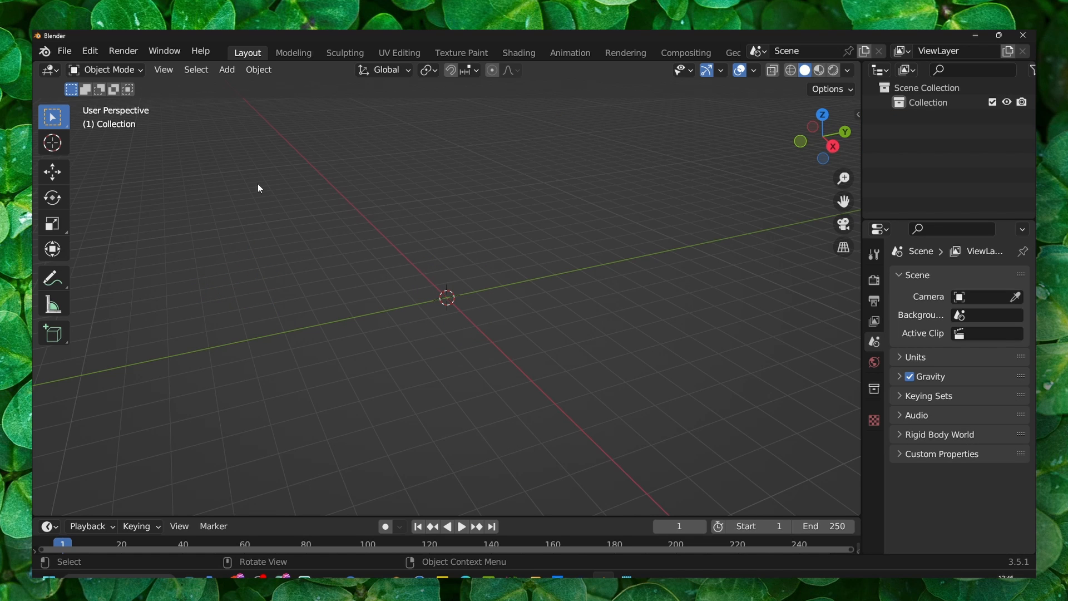
pyautogui.click(64, 51)
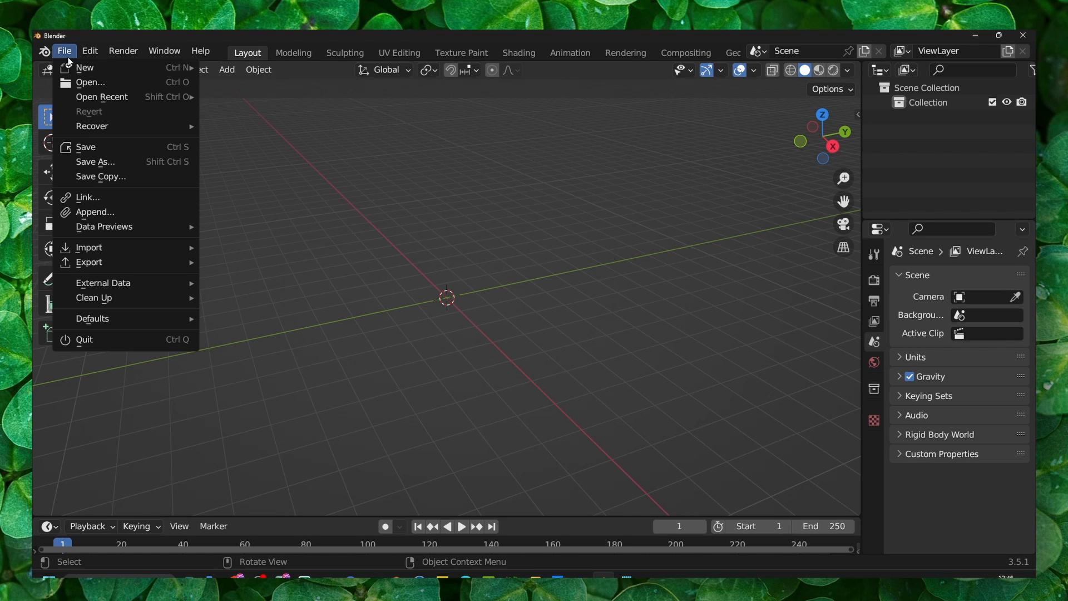
# Search the add-on preferences for 'xtra' to confirm Extra Objects is enabled.
pyautogui.click(89, 50)
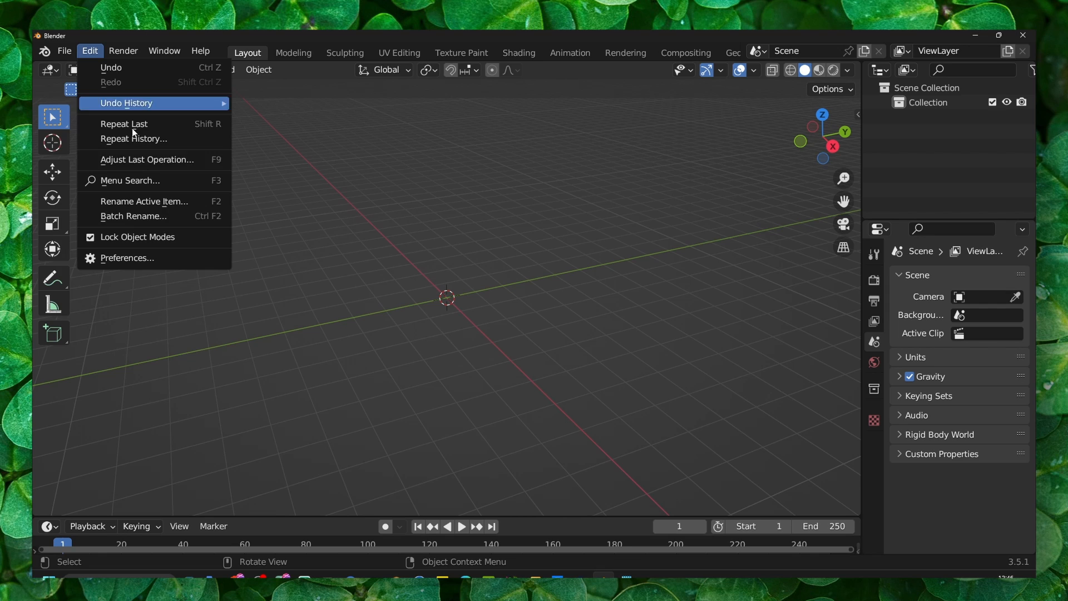
pyautogui.click(127, 257)
pyautogui.write('e')
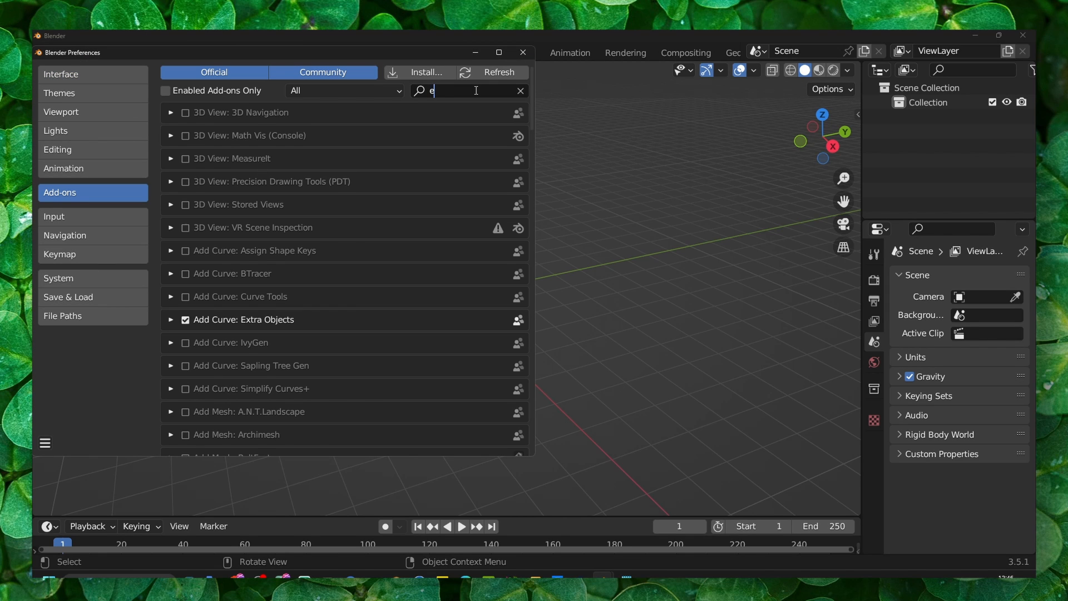
pyautogui.write('xtra')
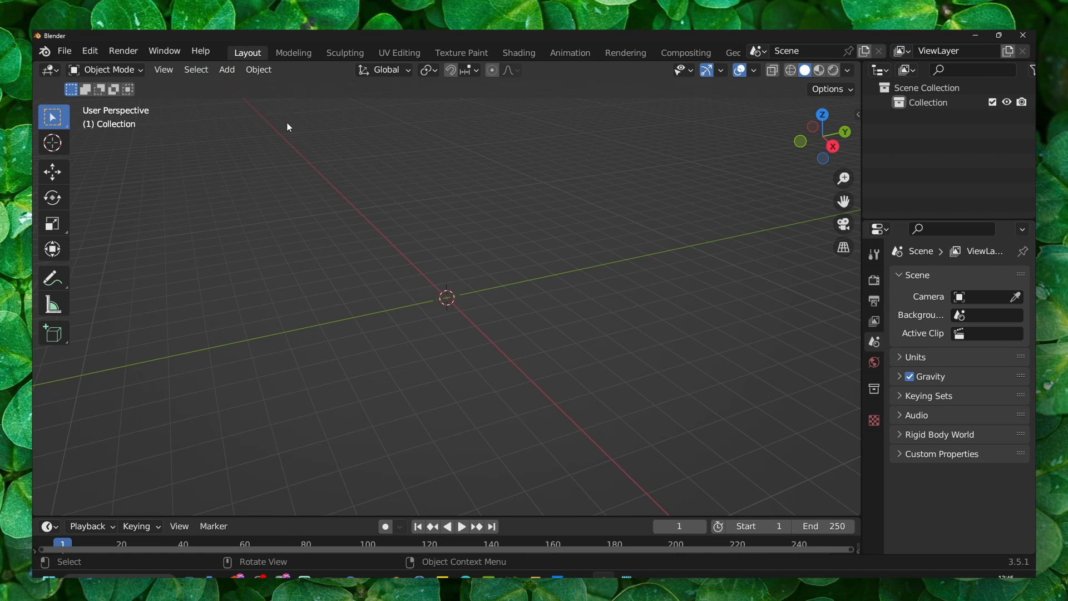
# Add a Single Vert mesh object at the origin from the Add menu.
pyautogui.click(226, 69)
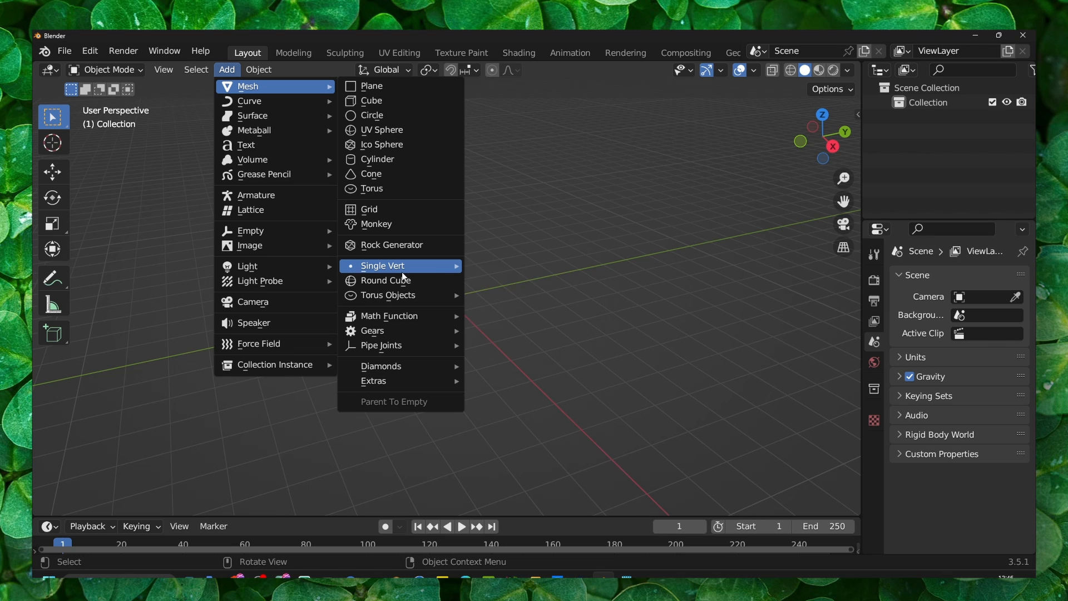
pyautogui.moveTo(381, 266)
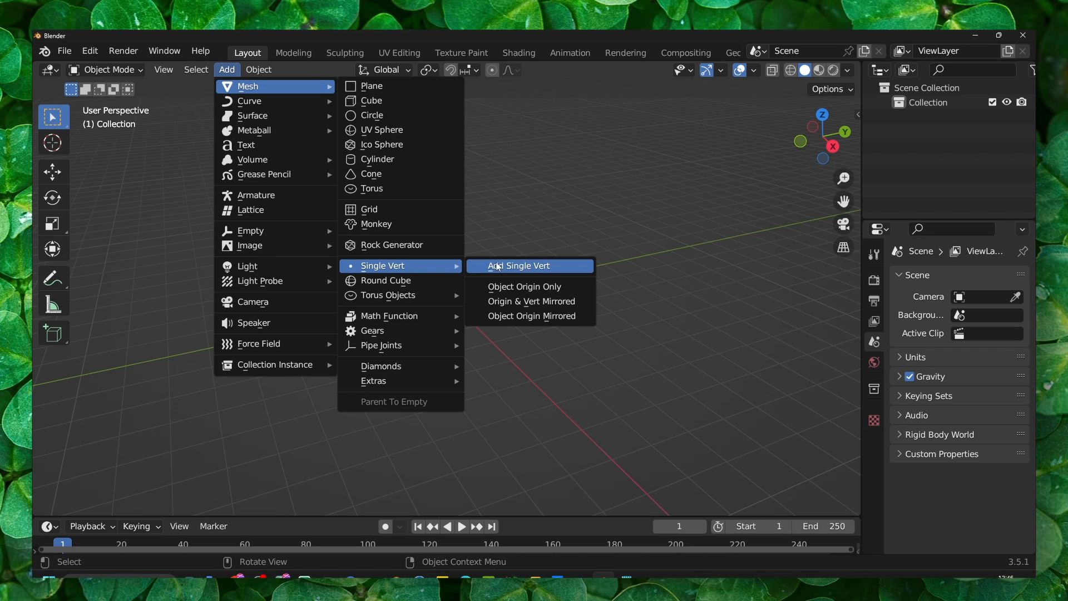
pyautogui.click(518, 266)
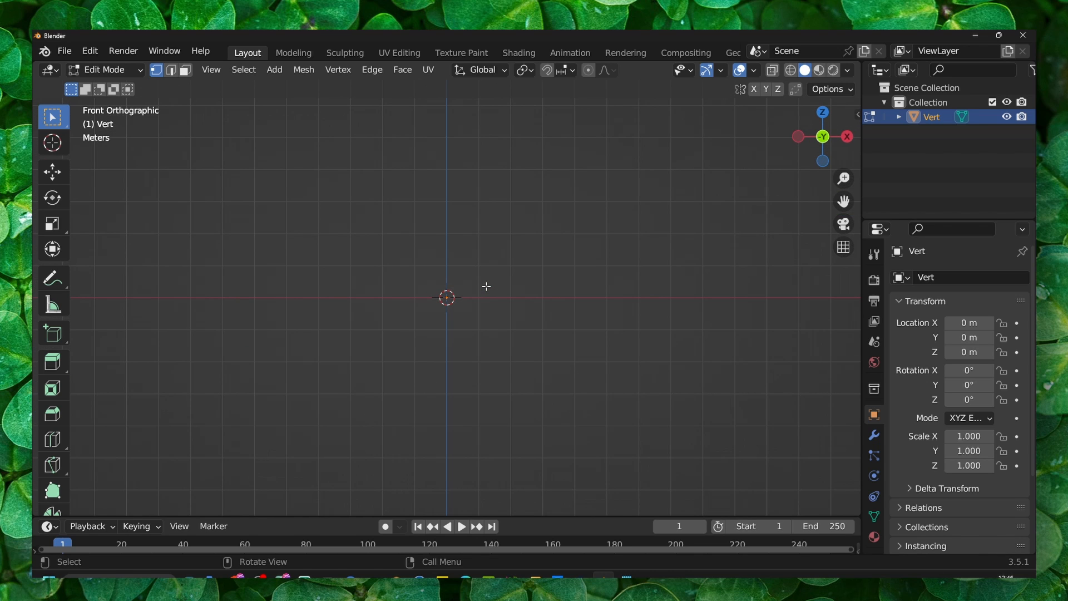
pyautogui.moveTo(471, 277)
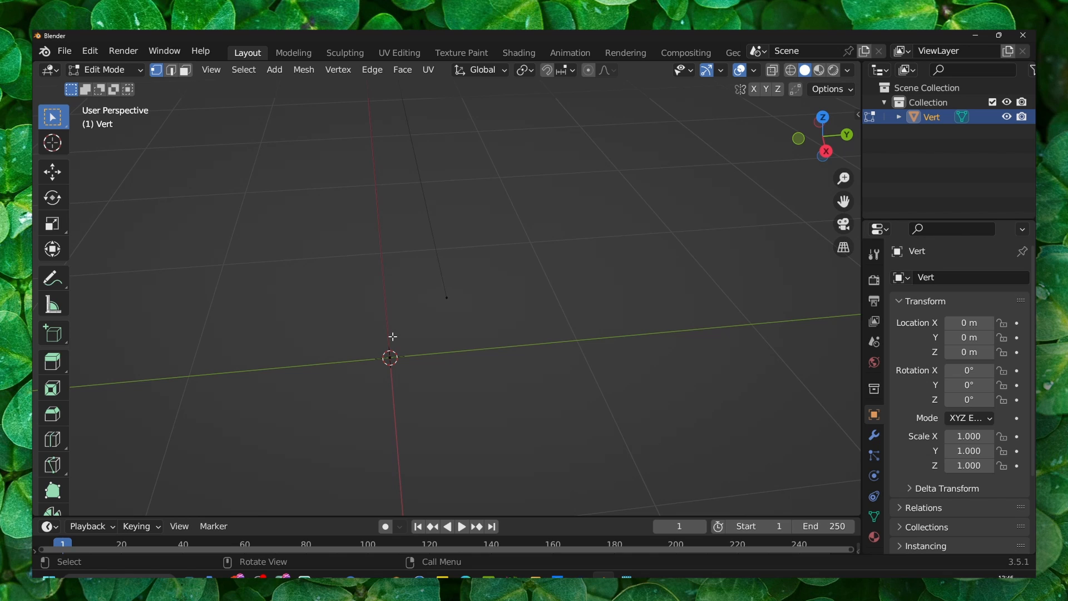
# Return to Object Mode, convert the polyline object to a mesh, and deselect it.
pyautogui.press('Tab')
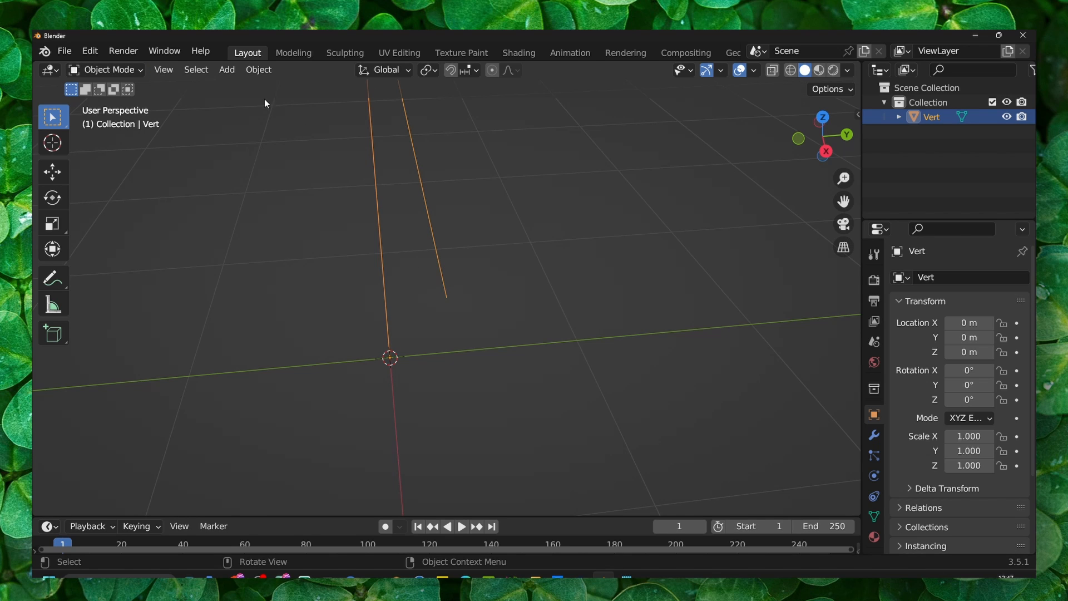
pyautogui.click(259, 69)
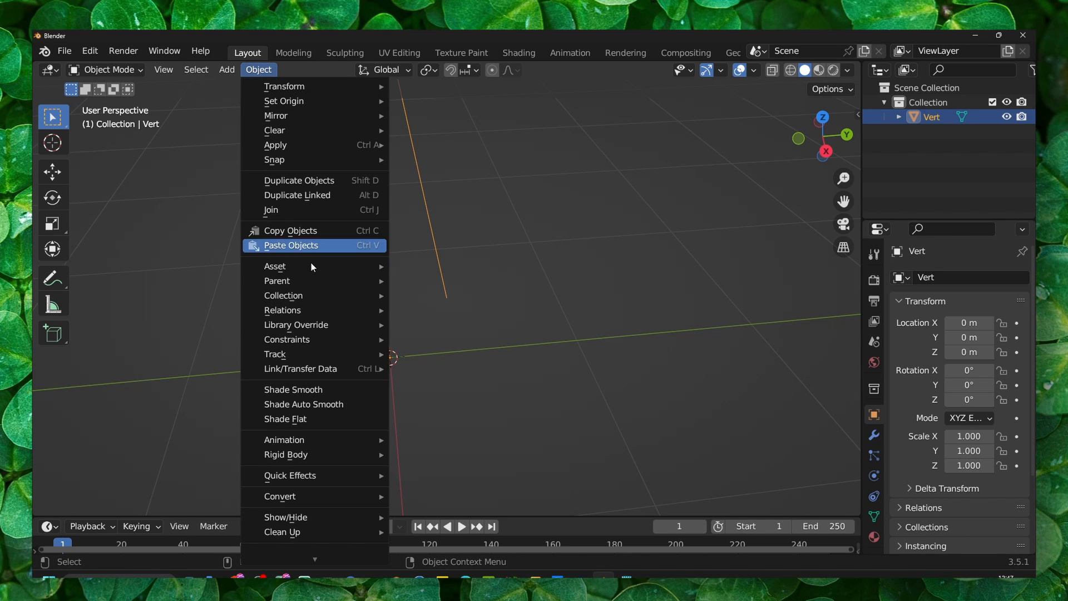
pyautogui.moveTo(279, 496)
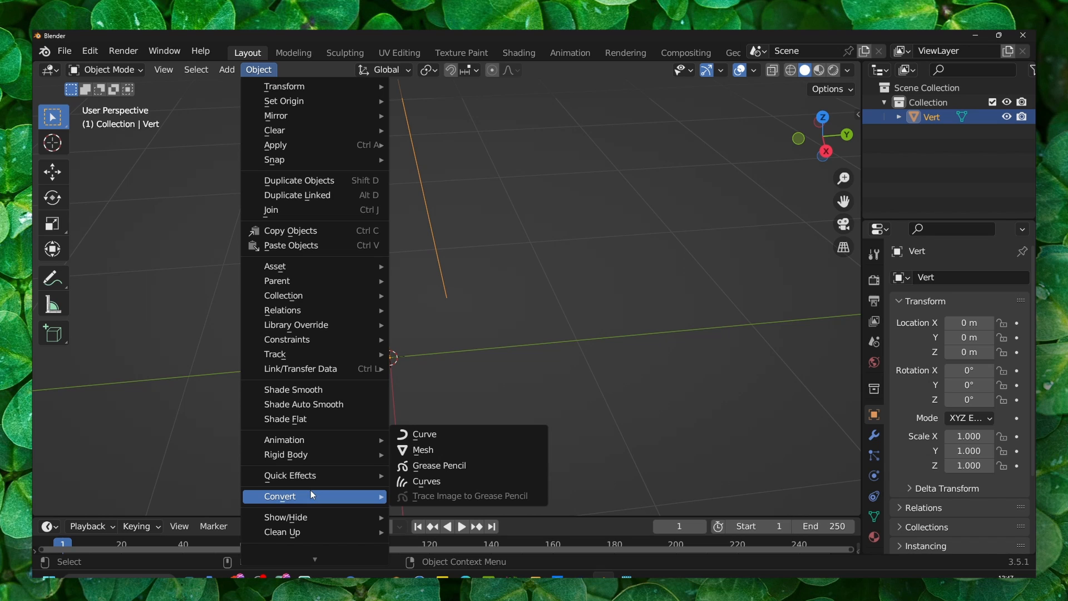
pyautogui.moveTo(424, 434)
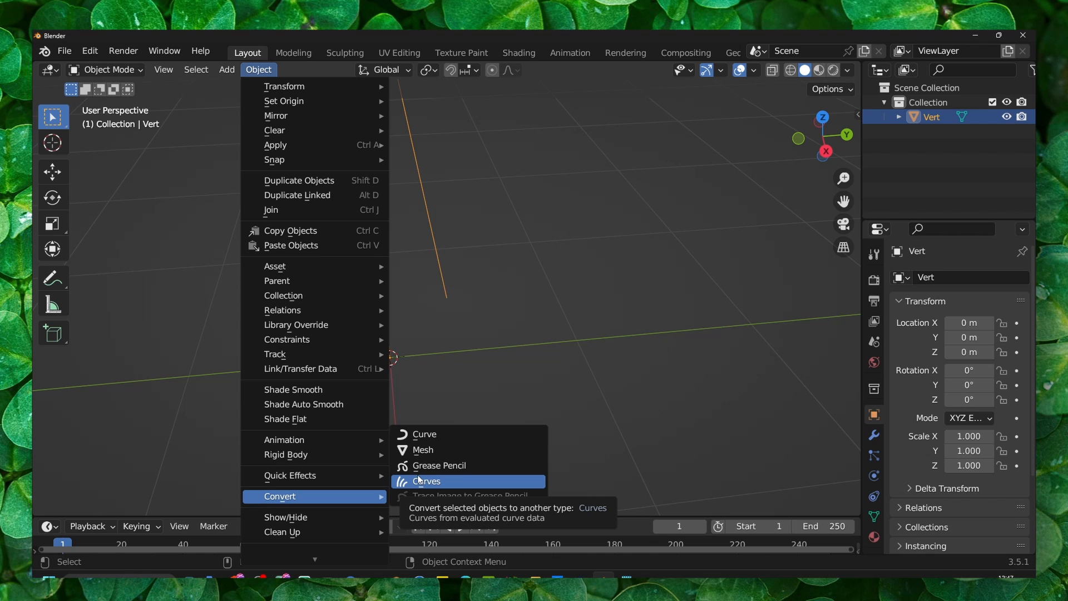
pyautogui.moveTo(438, 466)
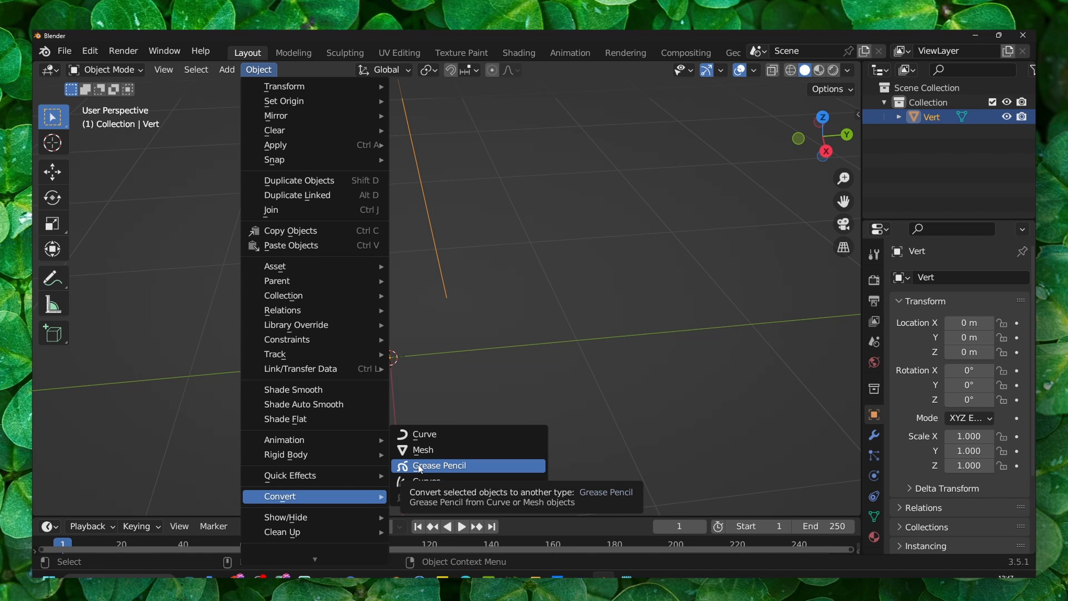
pyautogui.moveTo(422, 450)
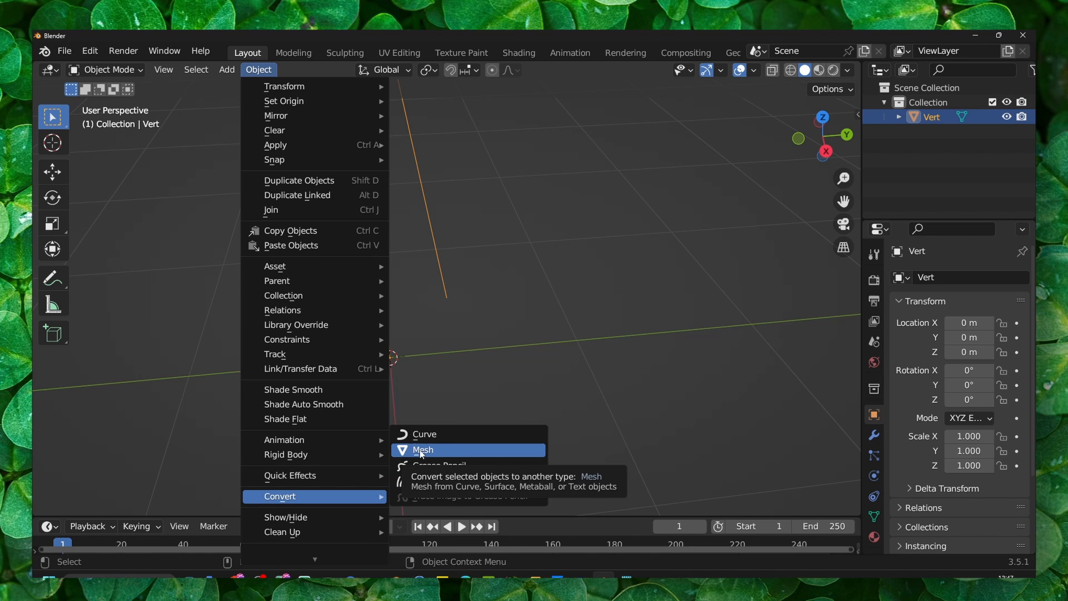
pyautogui.click(423, 450)
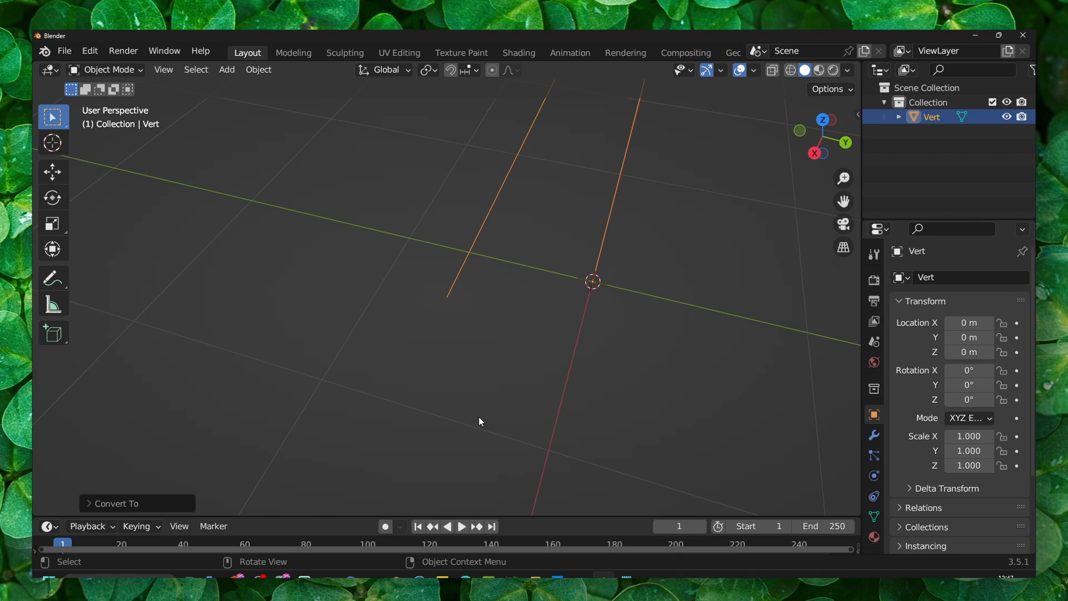
pyautogui.click(114, 503)
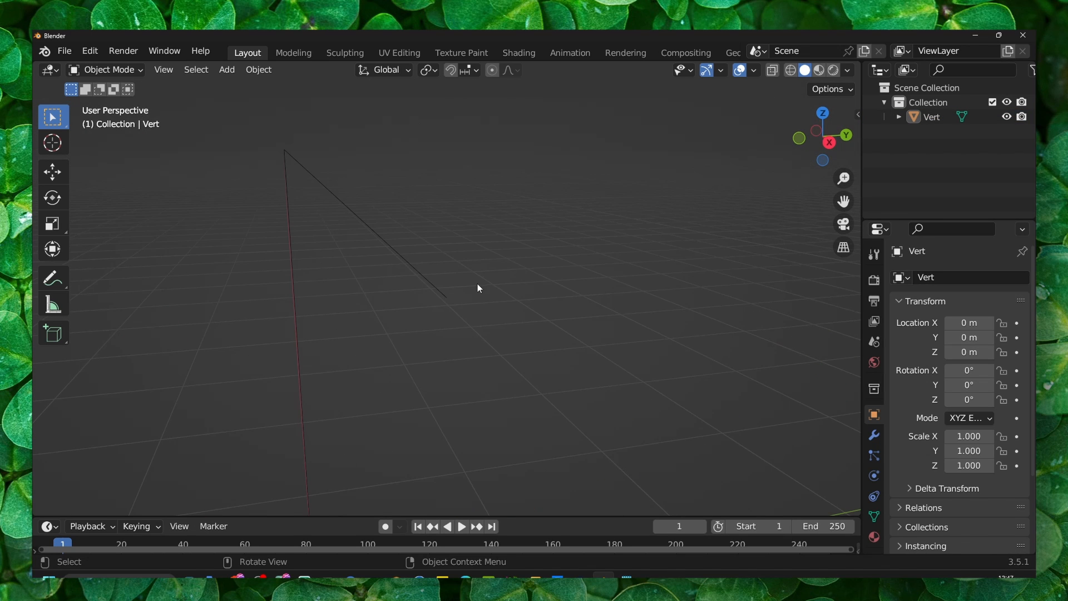
# Switch from Blender to the OBS Studio window.
pyautogui.press('Tab')
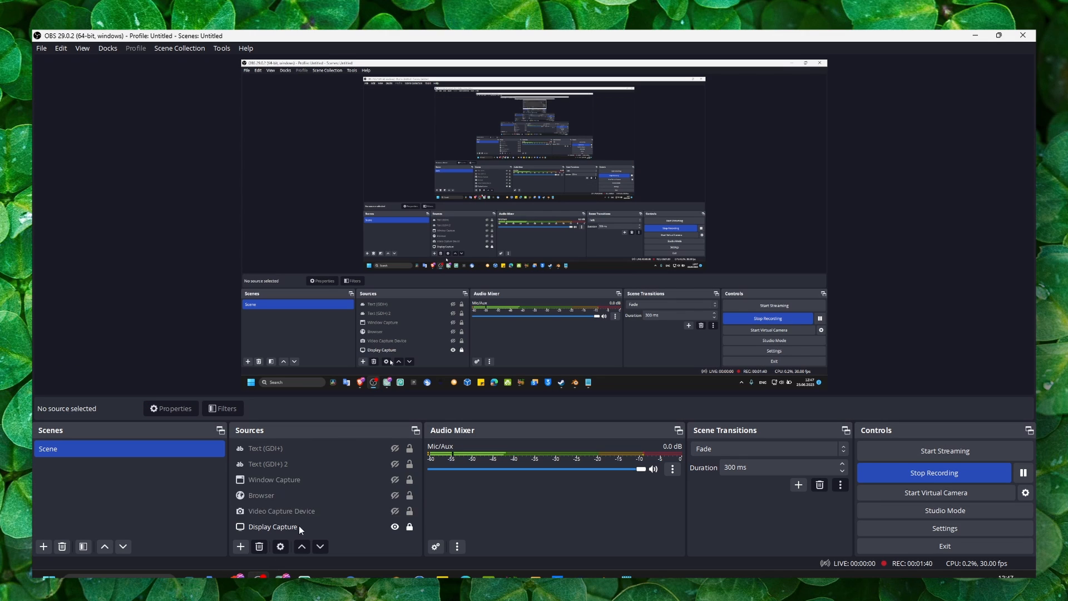
pyautogui.moveTo(529, 489)
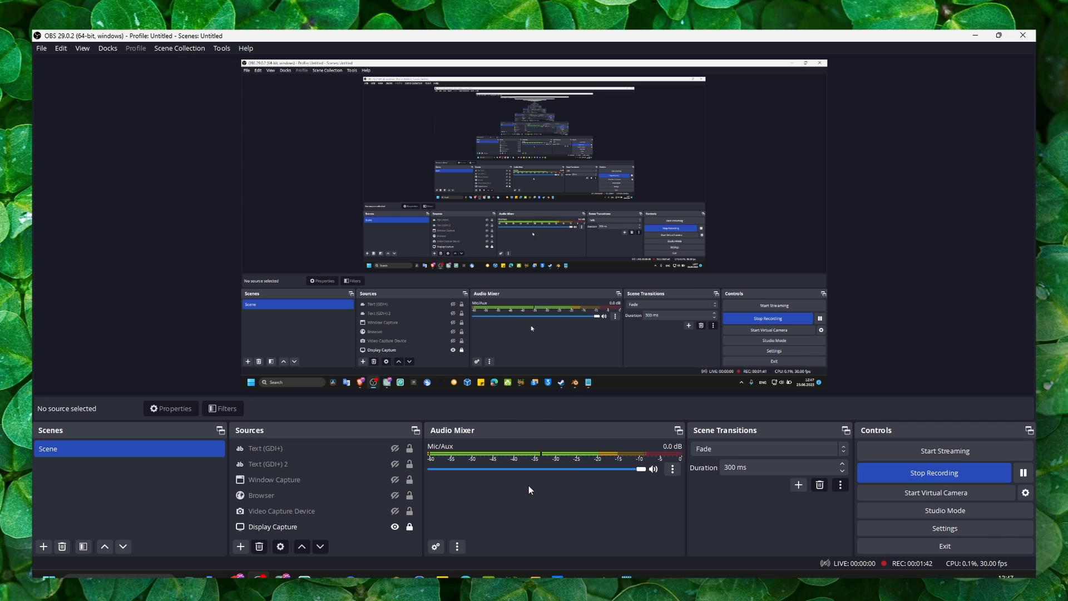